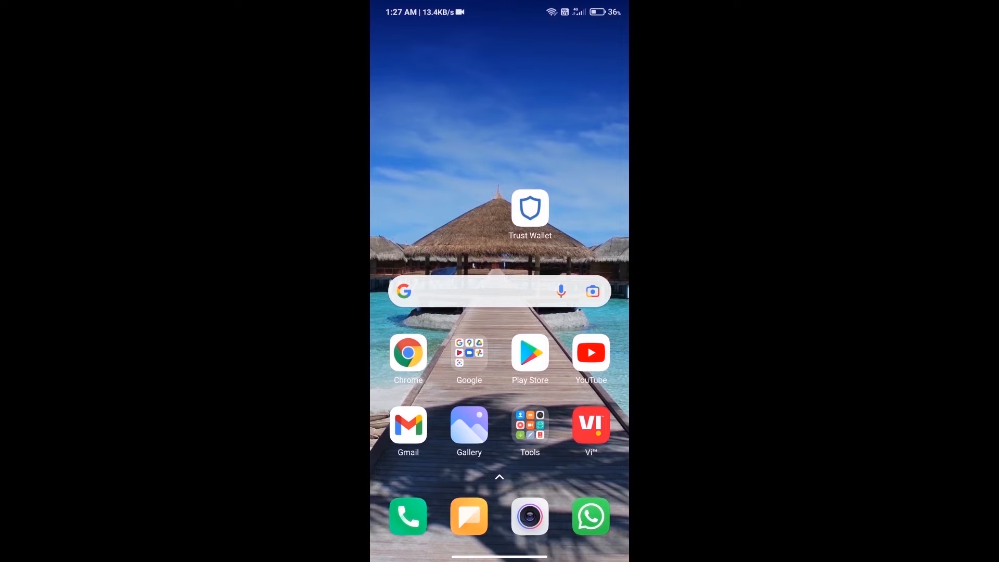
Launch Trust Wallet and search 'eth' in the Buy coin list.
{"action": "left_click", "coordinate": [530, 208]}
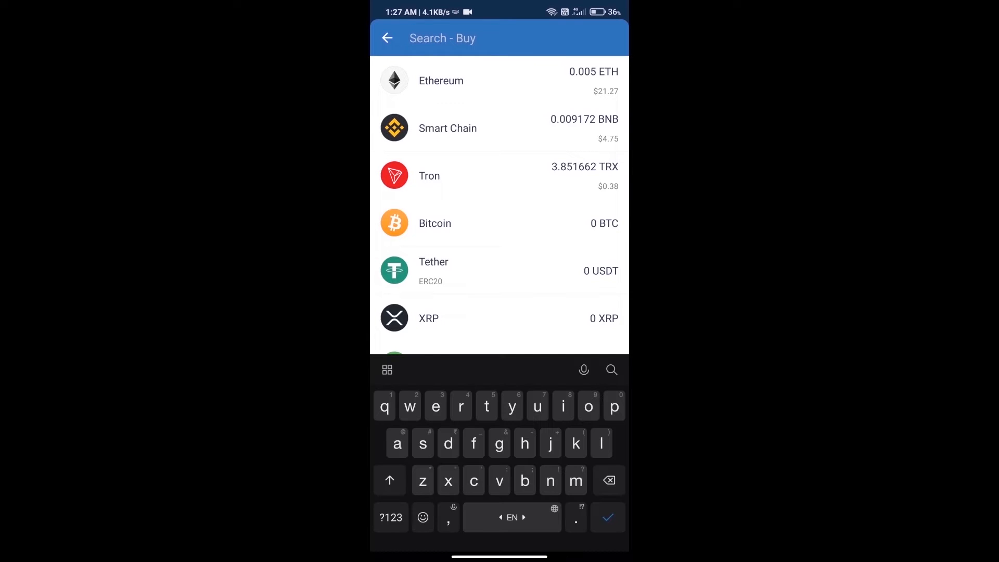
{"action": "type", "text": "eth"}
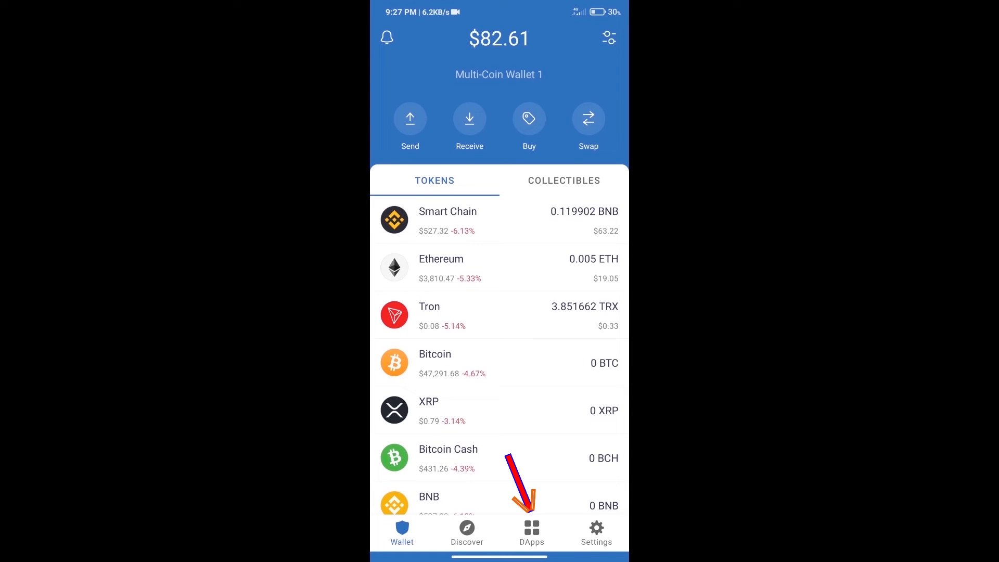
Launch Uniswap Exchange from the Popular section of the DApps browser.
{"action": "left_click", "coordinate": [530, 531]}
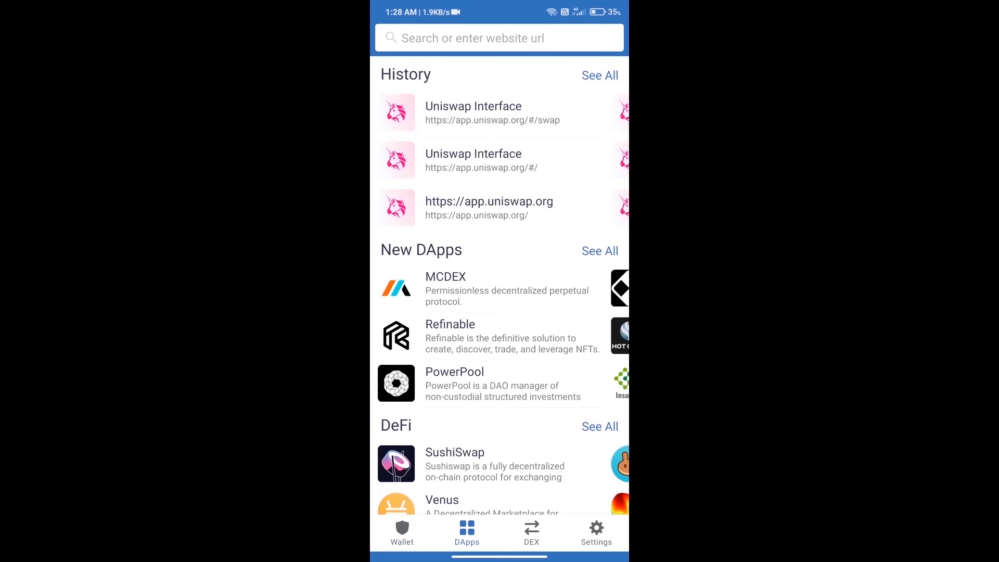
{"action": "scroll", "scroll_direction": "down", "scroll_amount": 3}
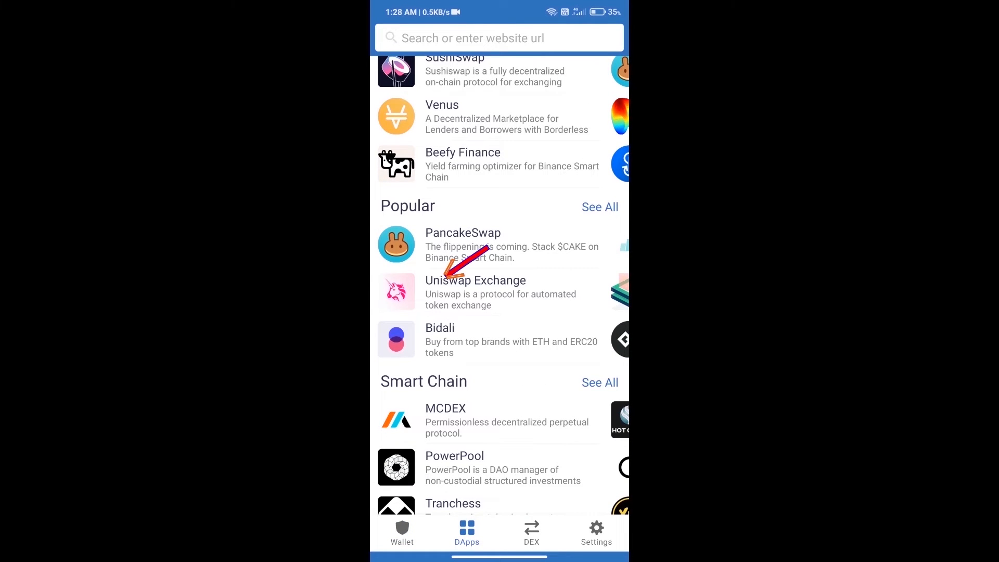
{"action": "left_click", "coordinate": [475, 292]}
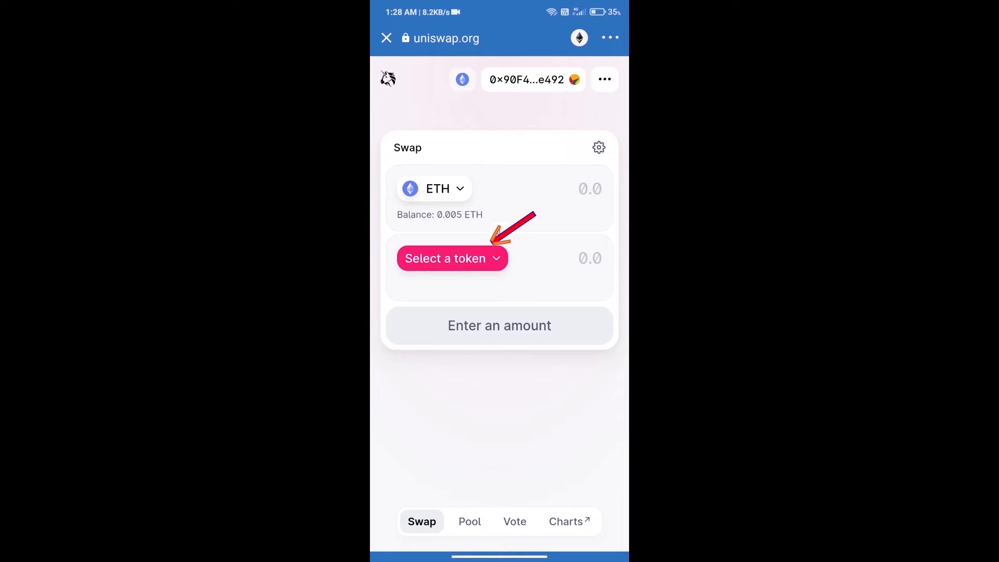
Open Uniswap's token picker and copy Meme Protocol's Ethereum contract from CoinMarketCap.
{"action": "left_click", "coordinate": [451, 258]}
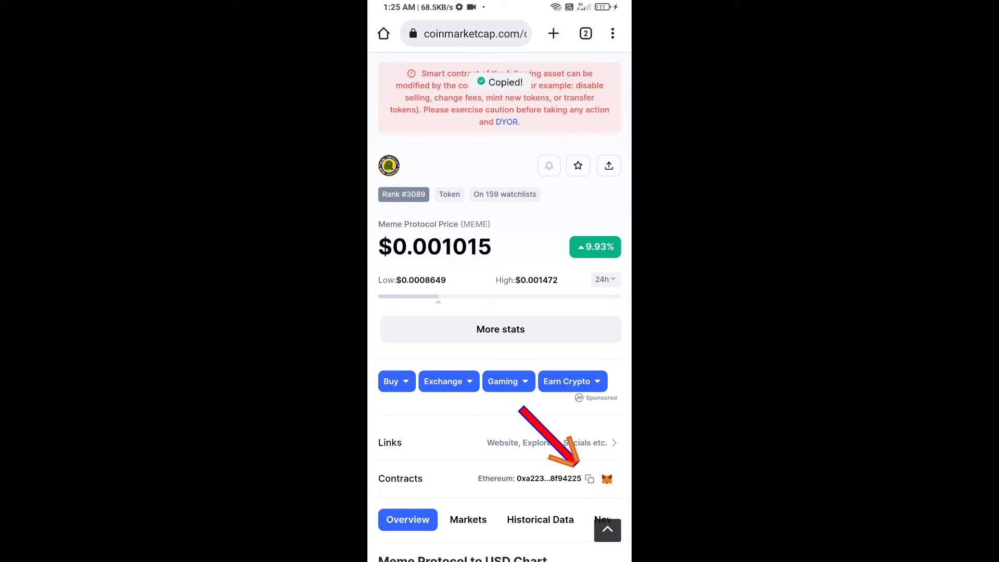
{"action": "left_click", "coordinate": [606, 479]}
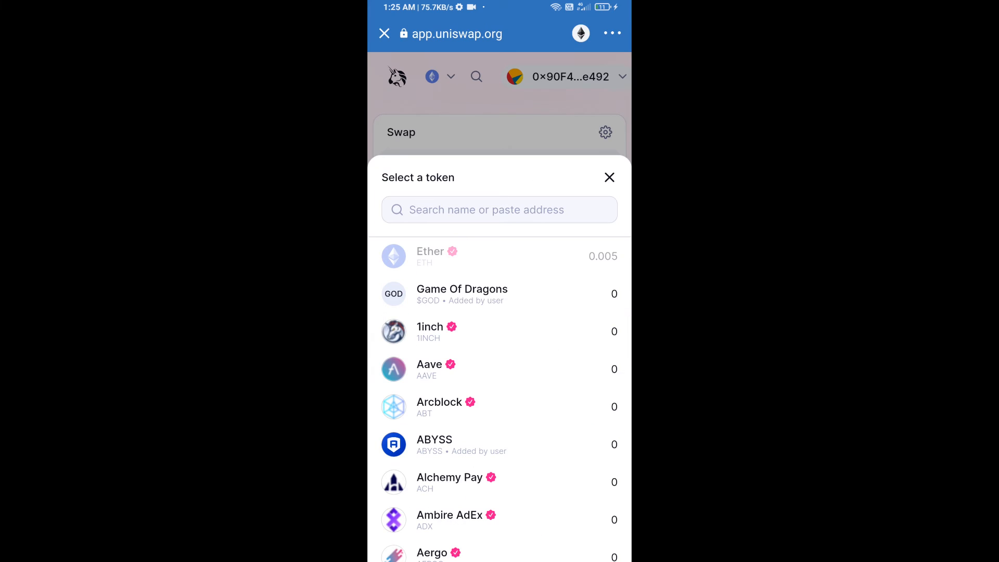
Paste the Meme Protocol contract address, select MEME, and confirm the import.
{"action": "type", "text": "145B5B9a2F477c00AE79267A8f94225"}
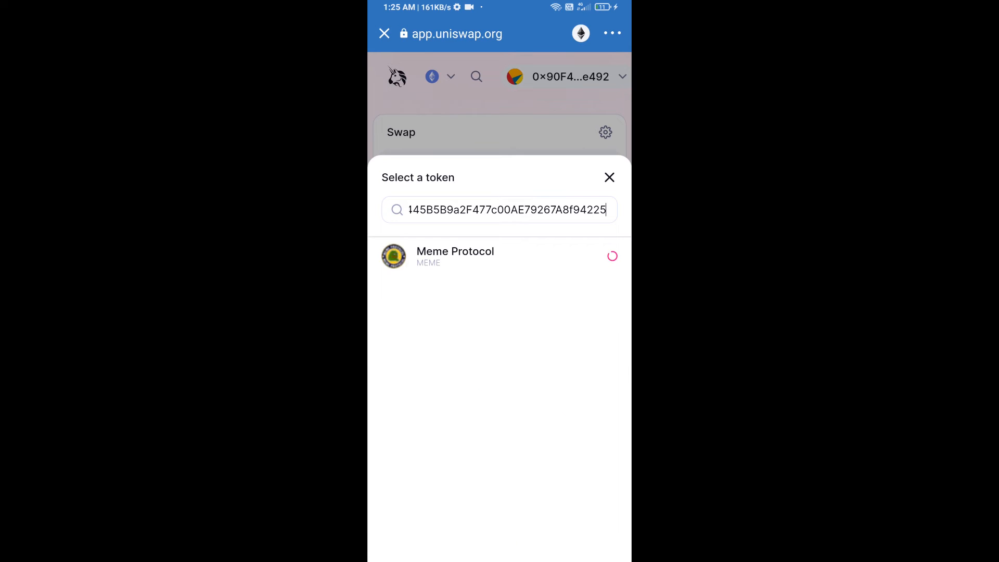
{"action": "left_click", "coordinate": [455, 256]}
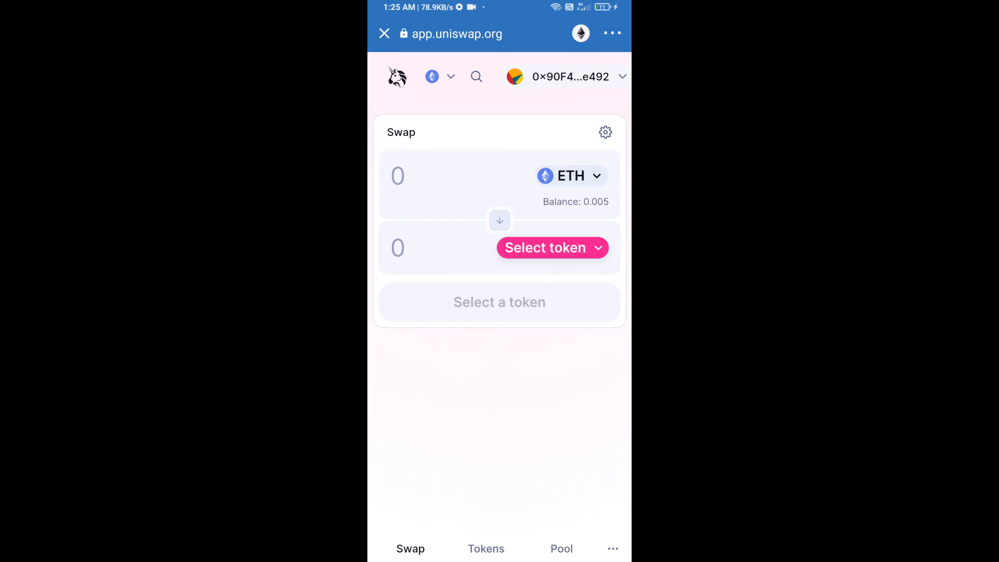
{"action": "left_click", "coordinate": [551, 247]}
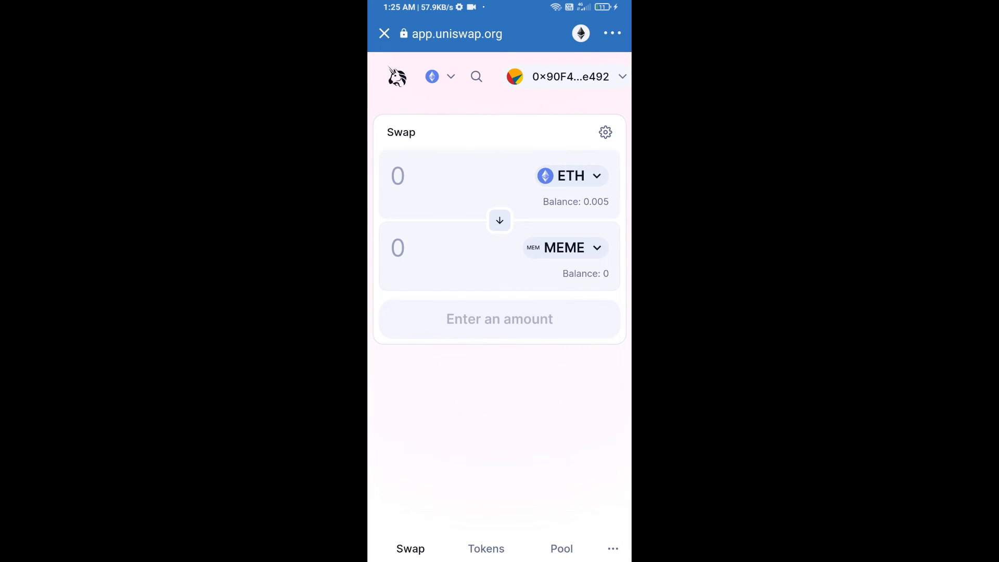
Enter 6 as the custom slippage tolerance in the swap settings.
{"action": "left_click", "coordinate": [605, 132]}
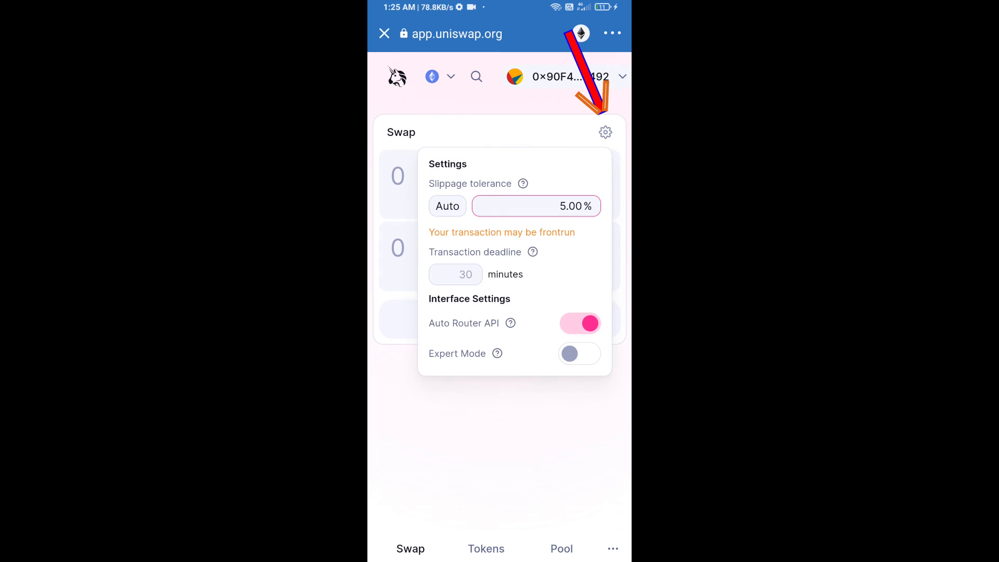
{"action": "left_click", "coordinate": [536, 206]}
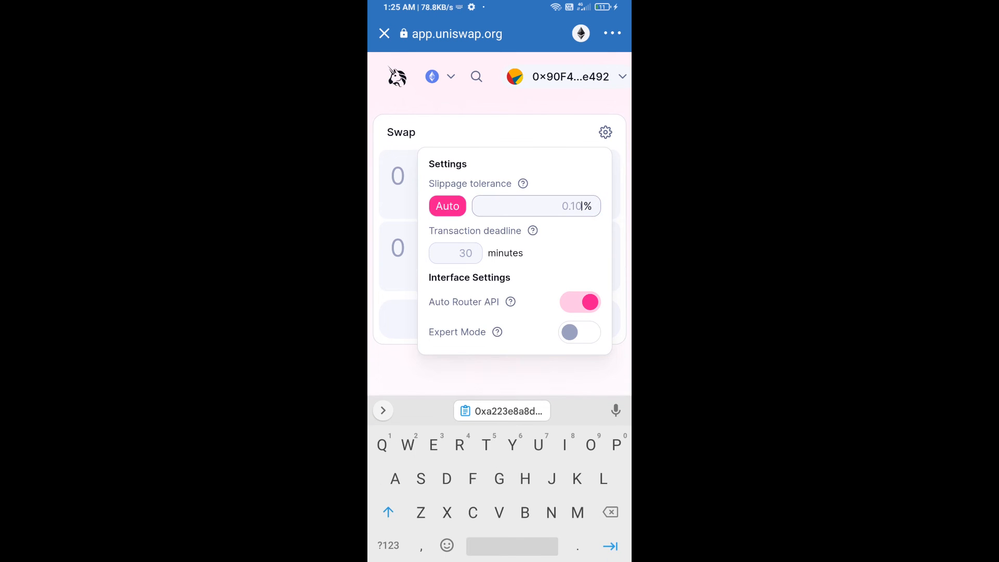
{"action": "type", "text": "6"}
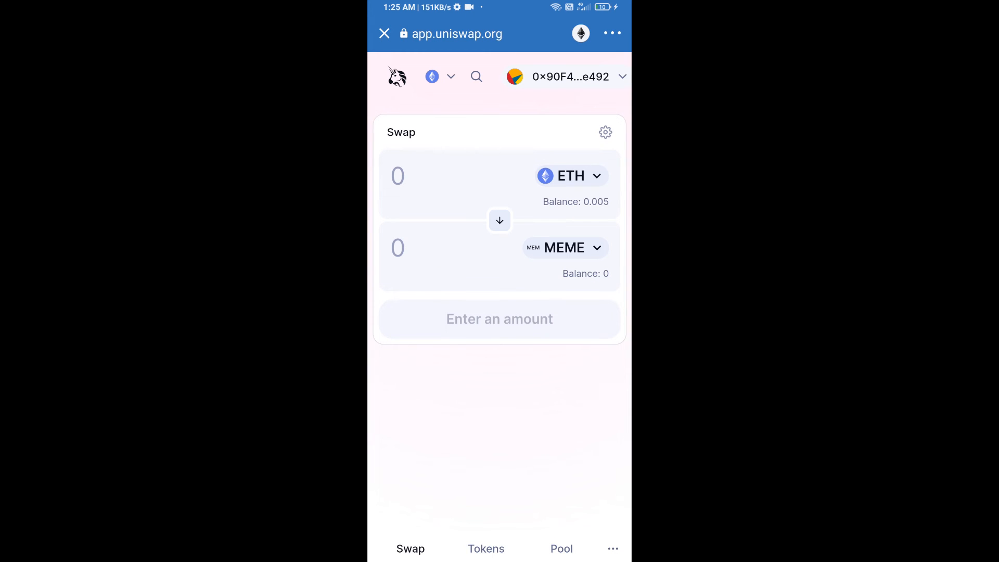
Enter 10 MEME as the amount, review the swap, and confirm it.
{"action": "type", "text": "10"}
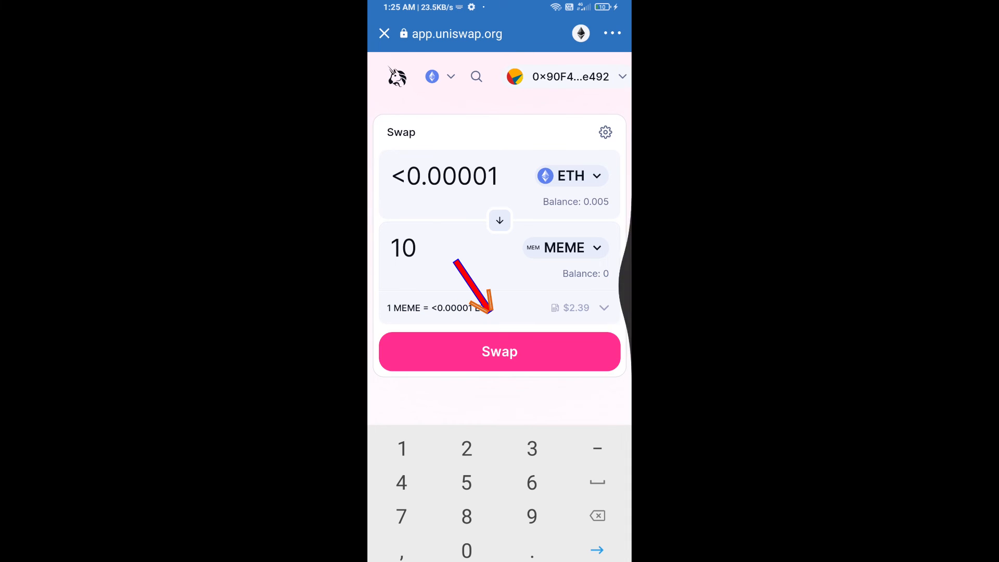
{"action": "left_click", "coordinate": [499, 351]}
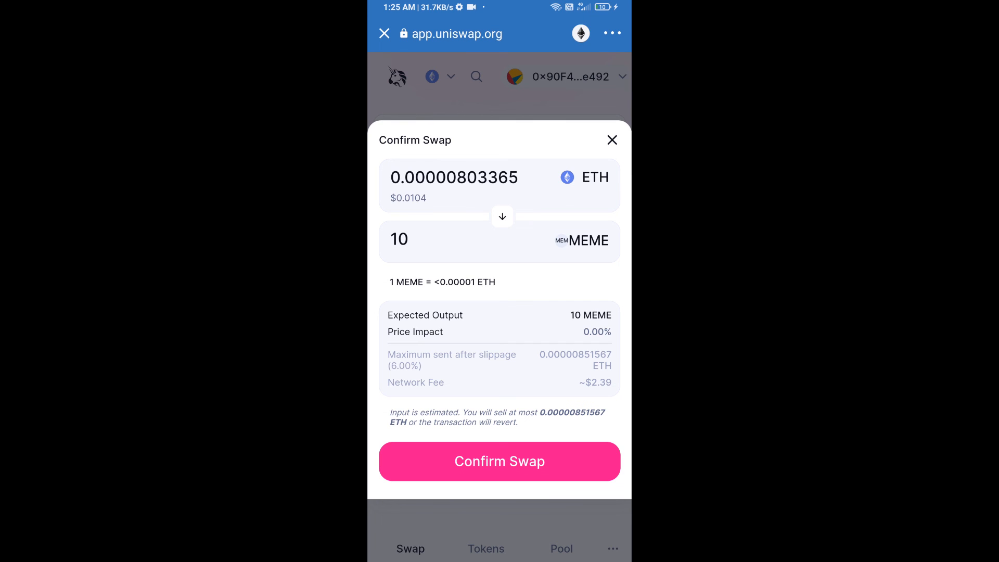
{"action": "left_click", "coordinate": [499, 460]}
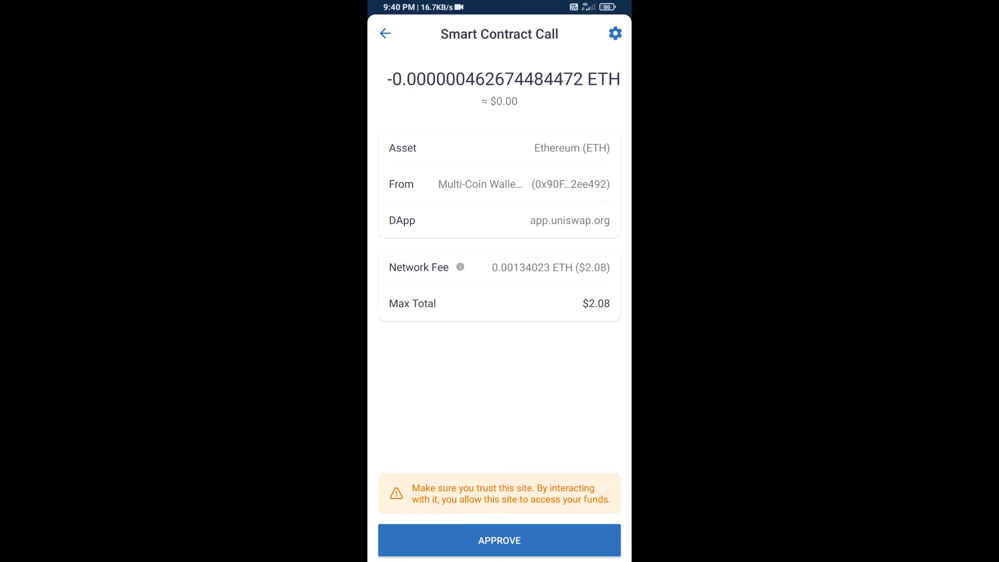